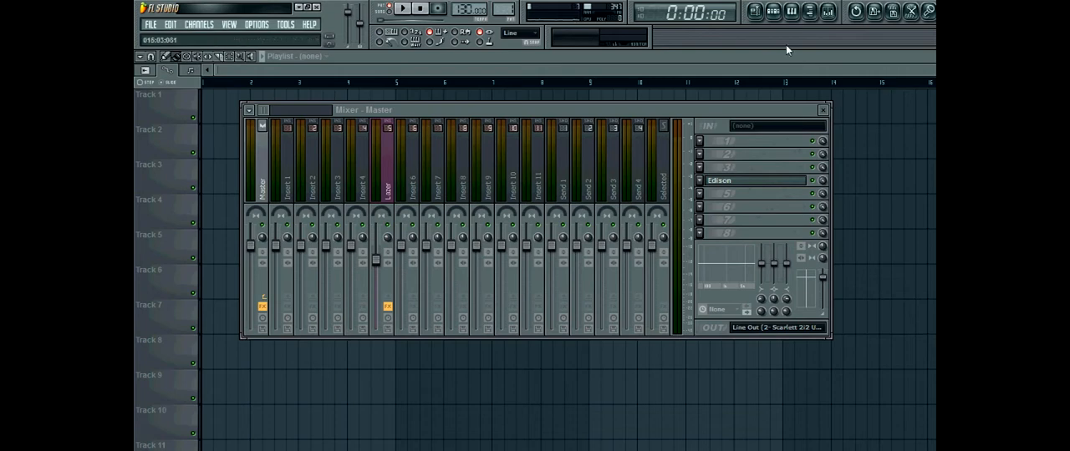
Add Massive as a new instrument channel from the Channels add menu.
click(204, 23)
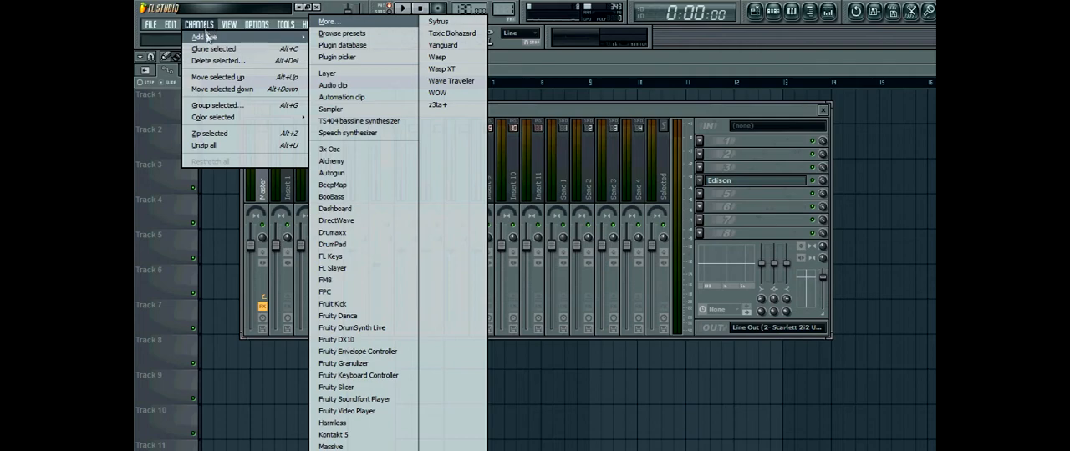
click(335, 447)
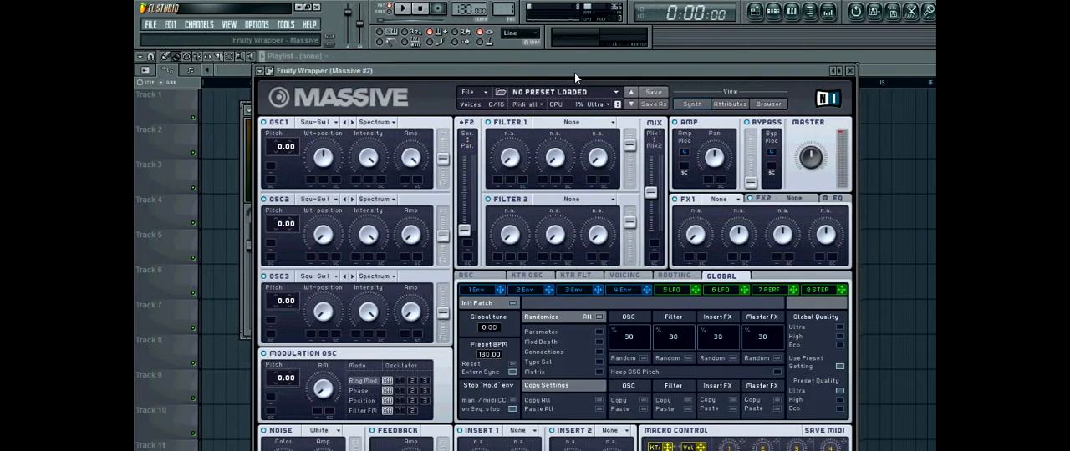
Reset Massive to Init Patch and bring up envelope 2's settings.
click(467, 91)
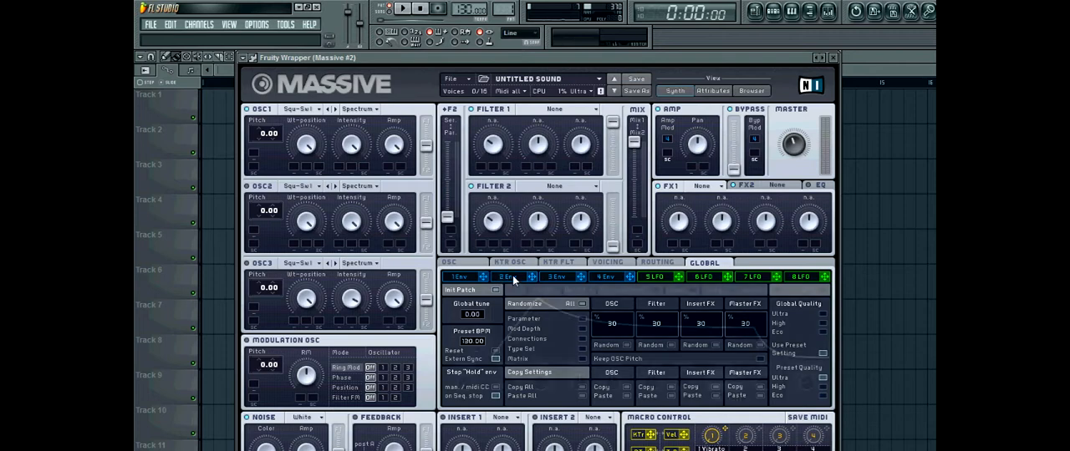
click(505, 276)
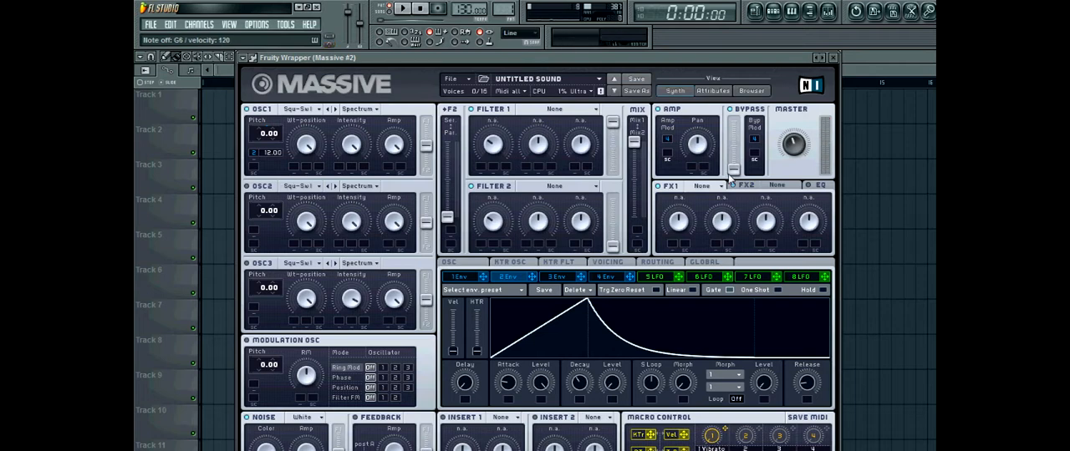
Set Massive's FX1 slot to Classic Tube and FX2 slot to Chorus.
click(705, 185)
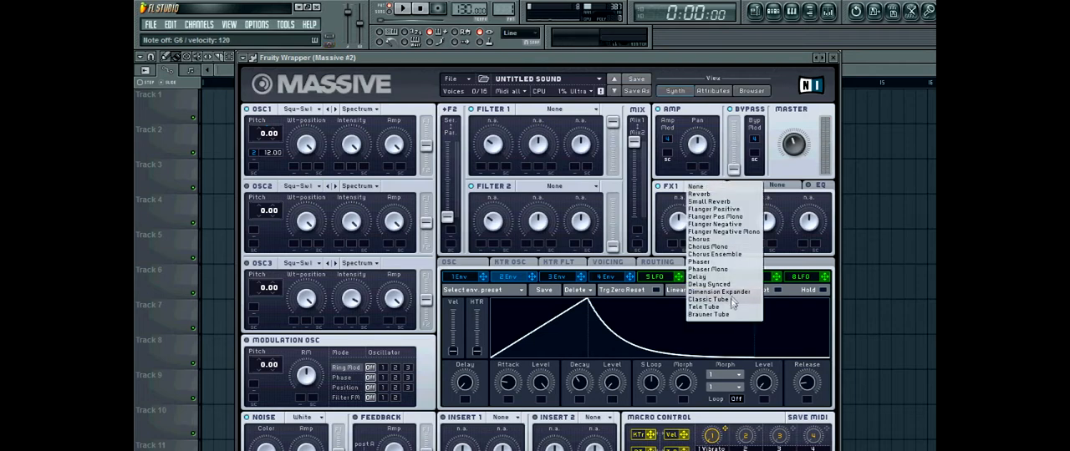
click(711, 299)
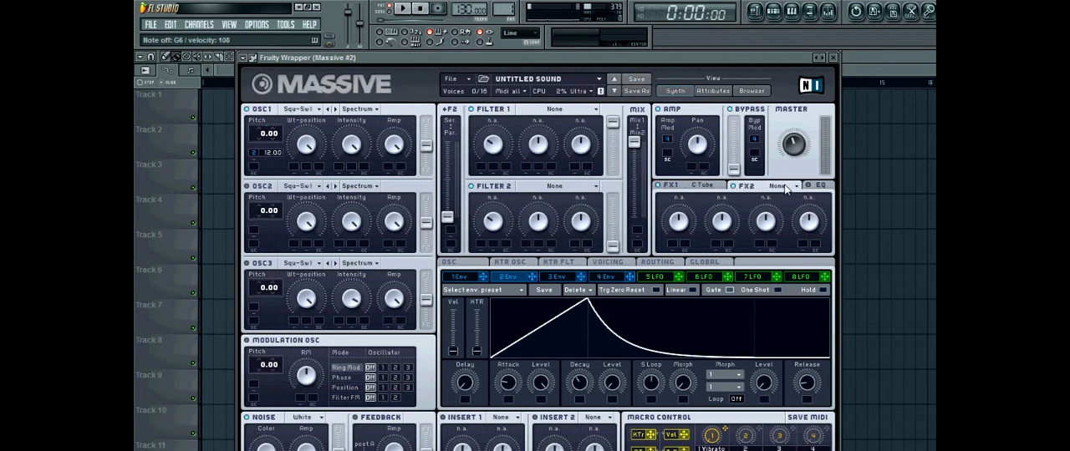
click(781, 185)
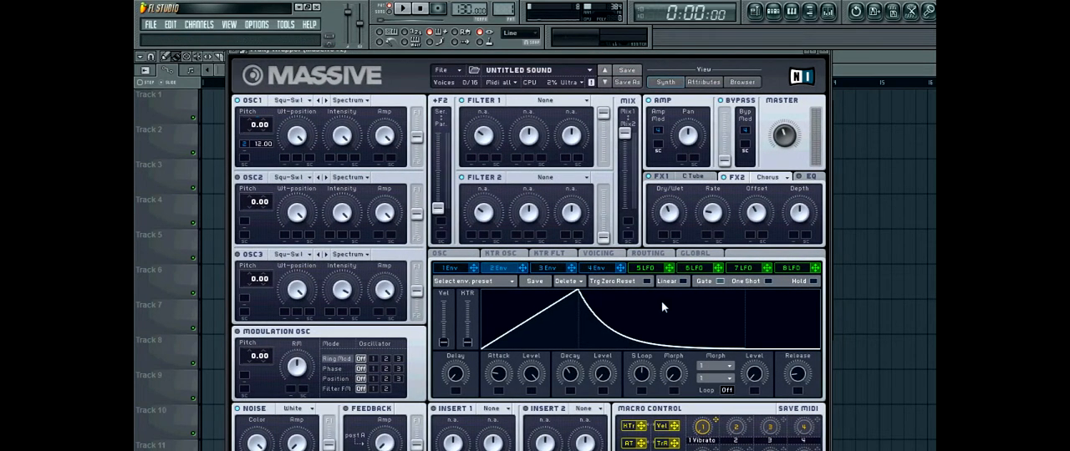
click(596, 254)
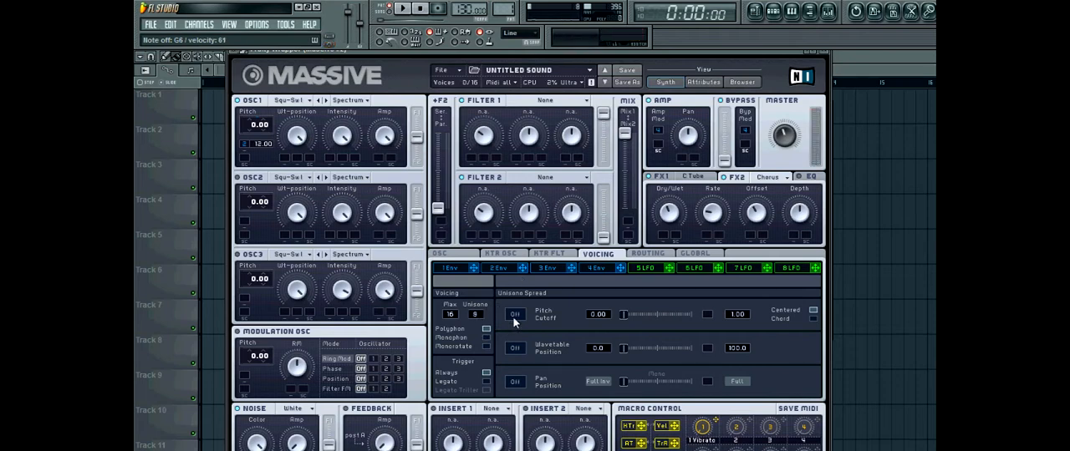
Switch on Pitch Cutoff and Pan Position unison spread for the 8-voice unison.
click(515, 315)
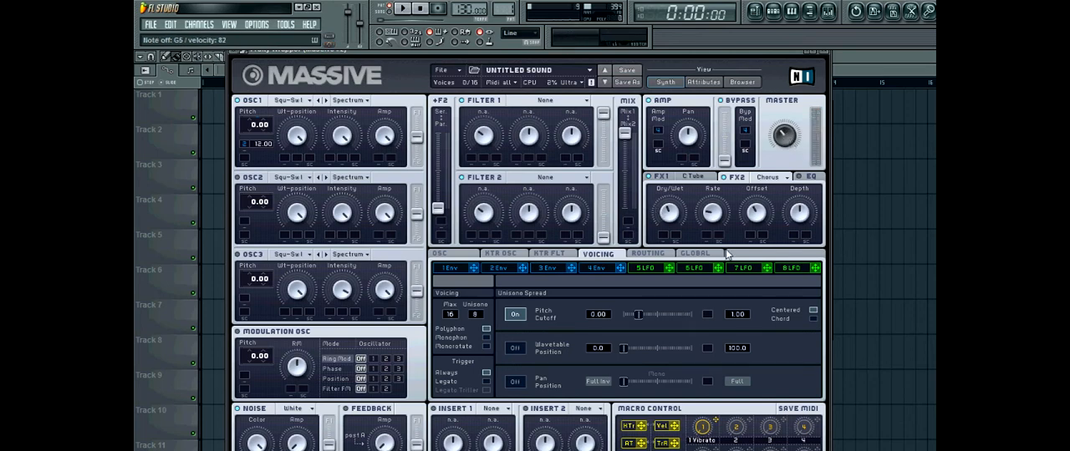
click(514, 381)
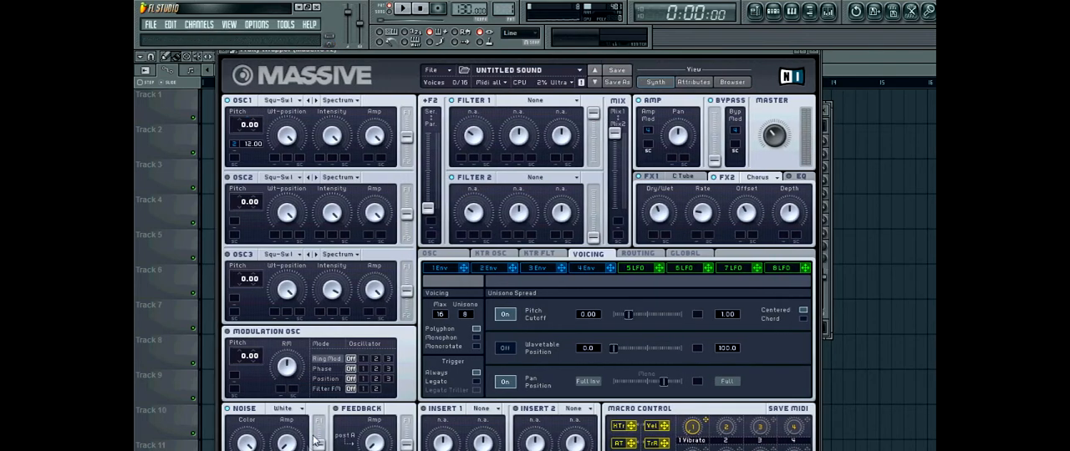
drag(286, 435, 297, 427)
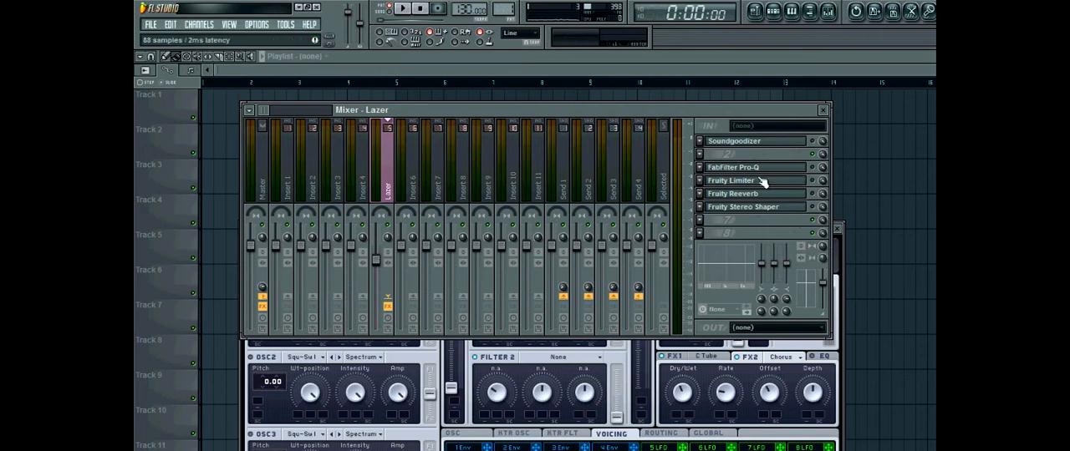
Open the Soundgoodizer effect window on the Lazer mixer insert.
click(733, 140)
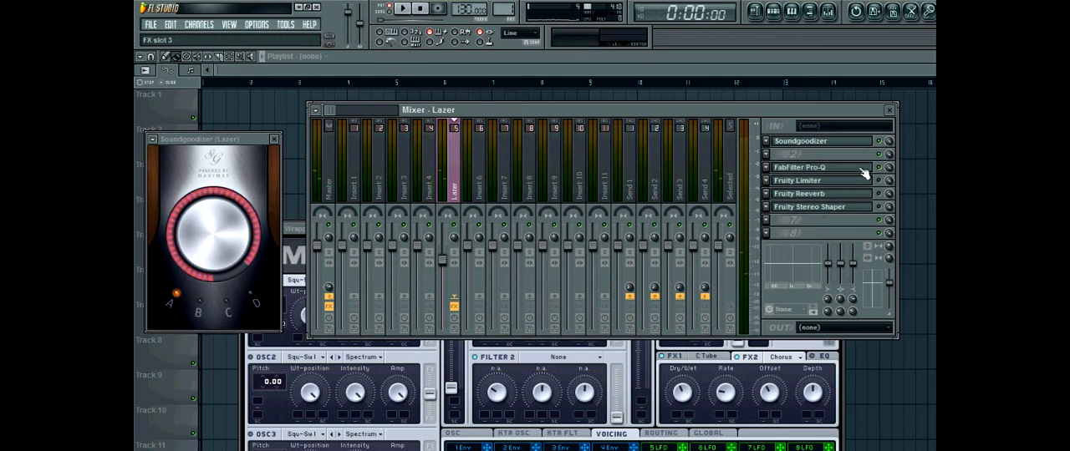
Open FabFilter Pro-Q, Fruity Limiter, Fruity Reeverb and Fruity Stereo Shaper windows in turn.
click(816, 167)
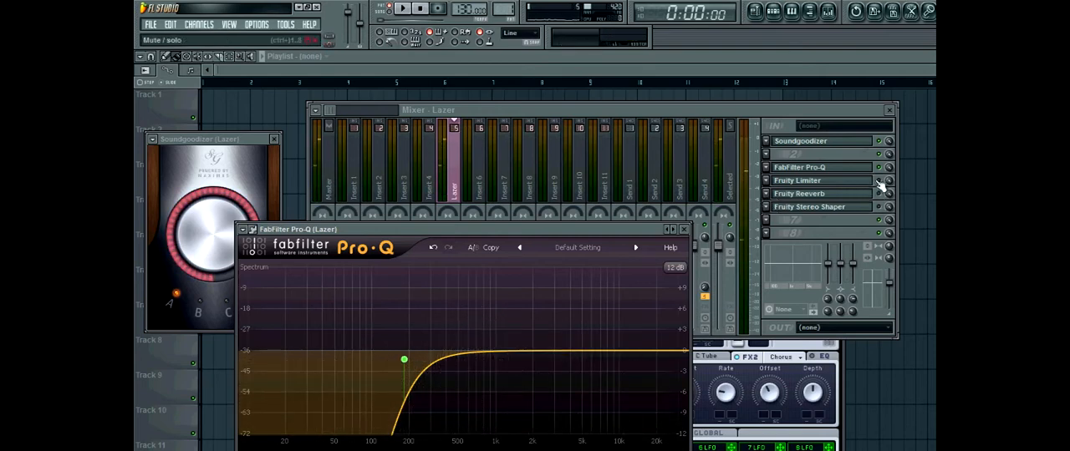
click(821, 180)
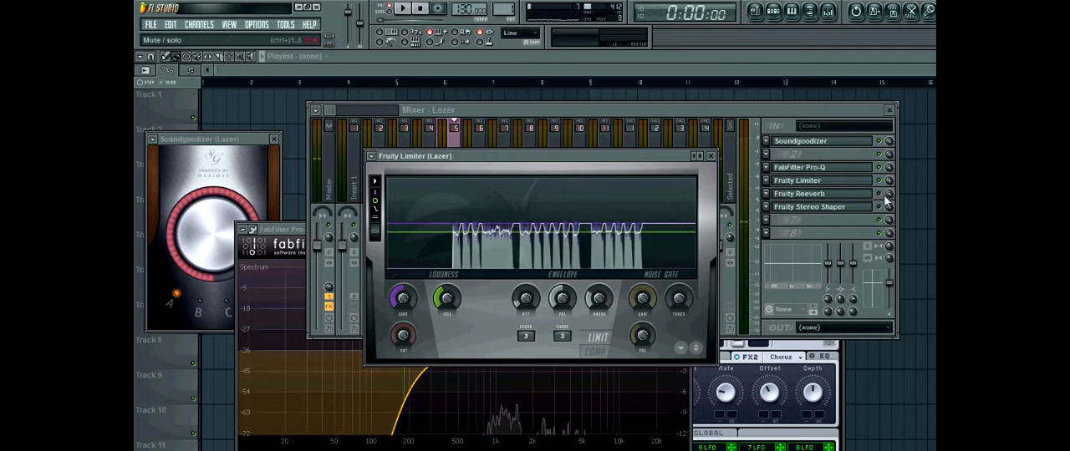
click(800, 194)
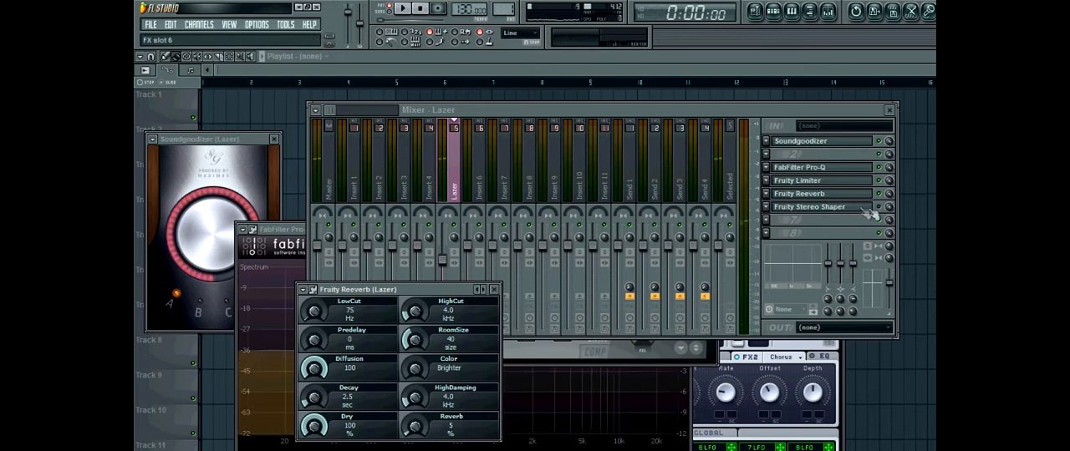
click(822, 207)
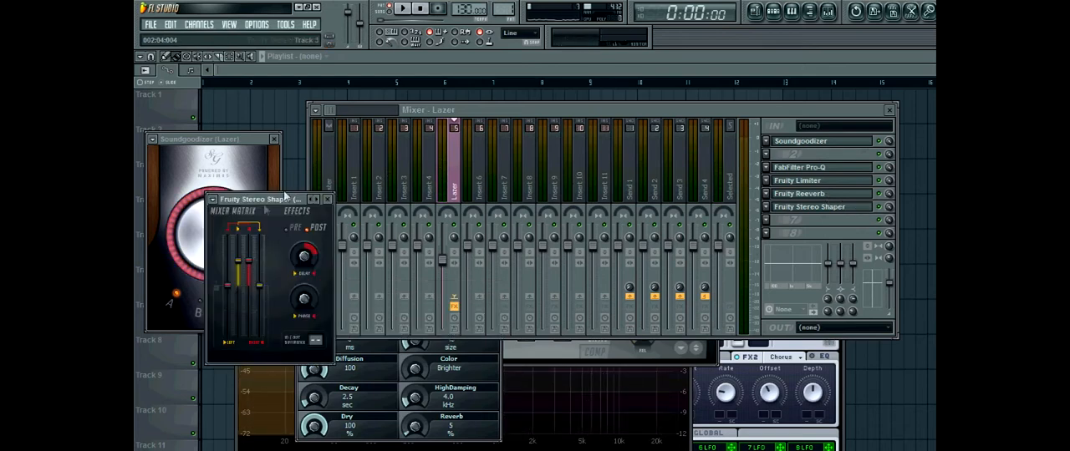